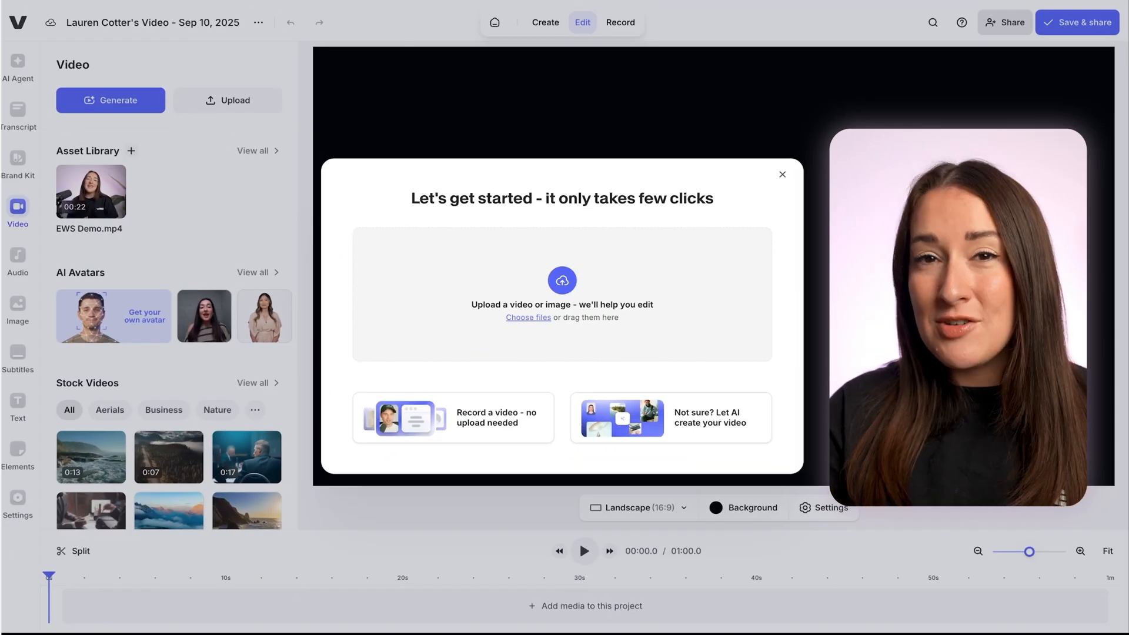
# Step: Dismiss the get-started popup and open Generate Video, keeping VEED Fabric 1.0 as the model
pyautogui.click(782, 174)
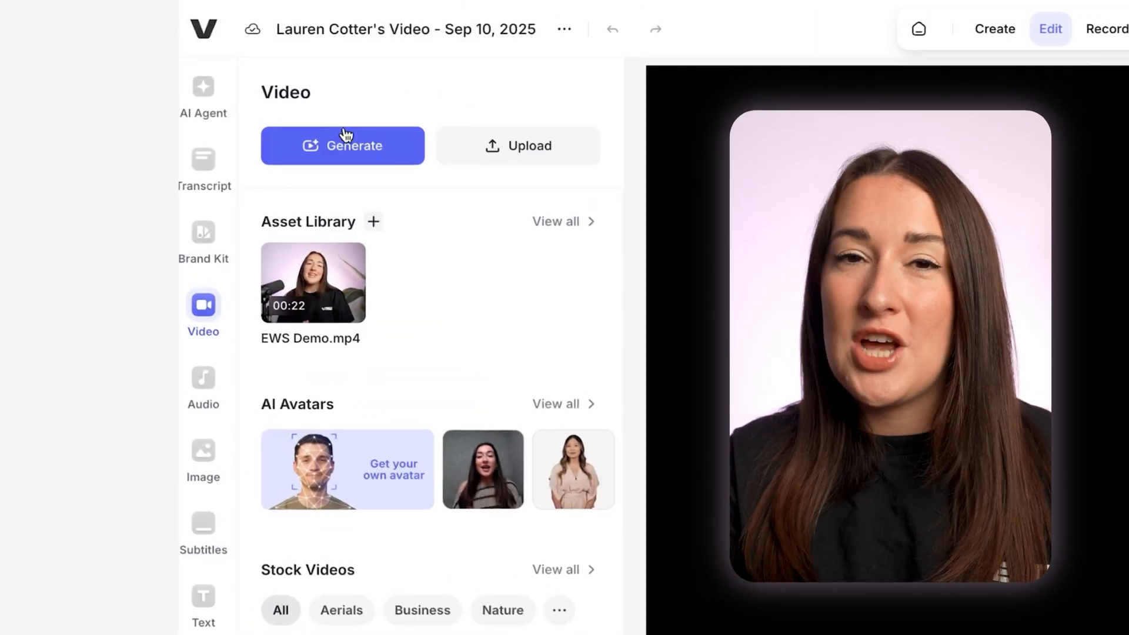
pyautogui.click(342, 145)
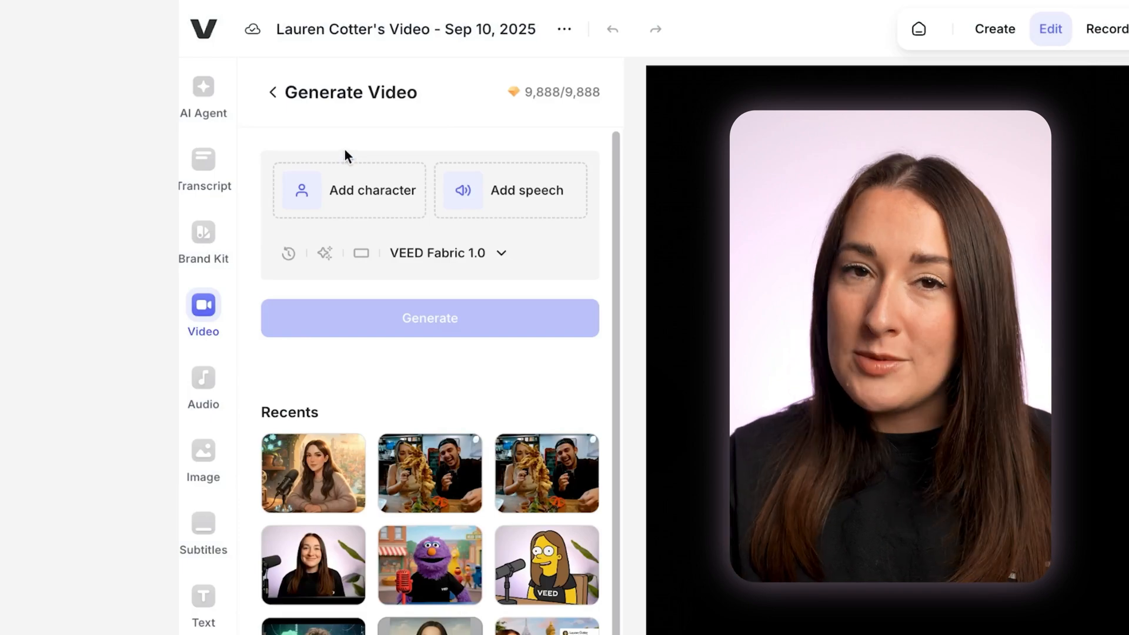
pyautogui.click(437, 253)
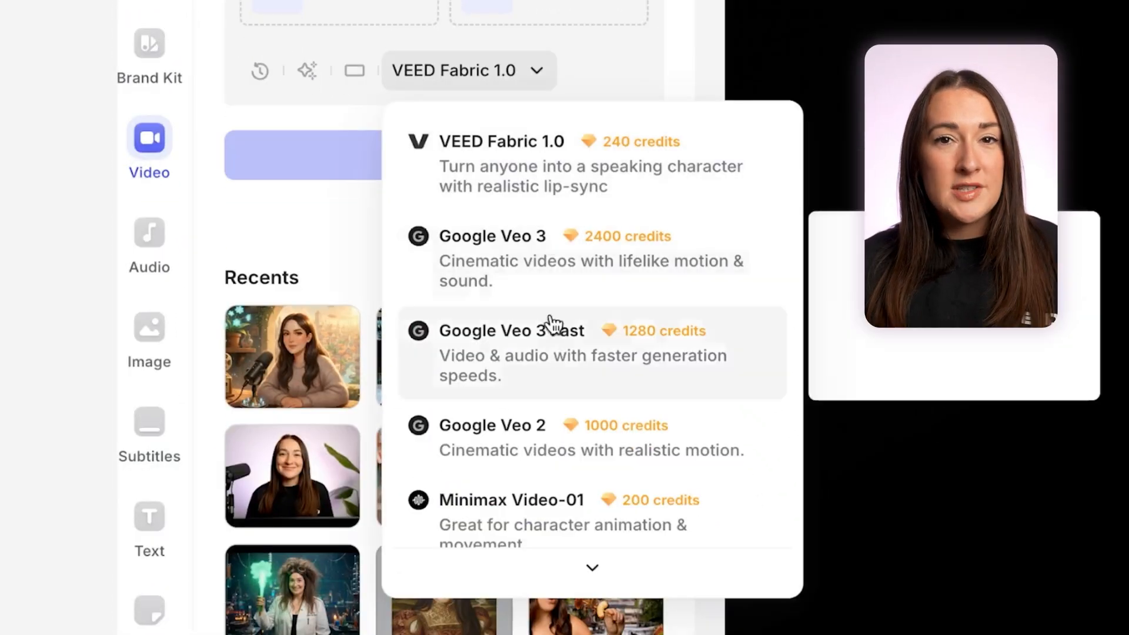
pyautogui.scroll(-3)
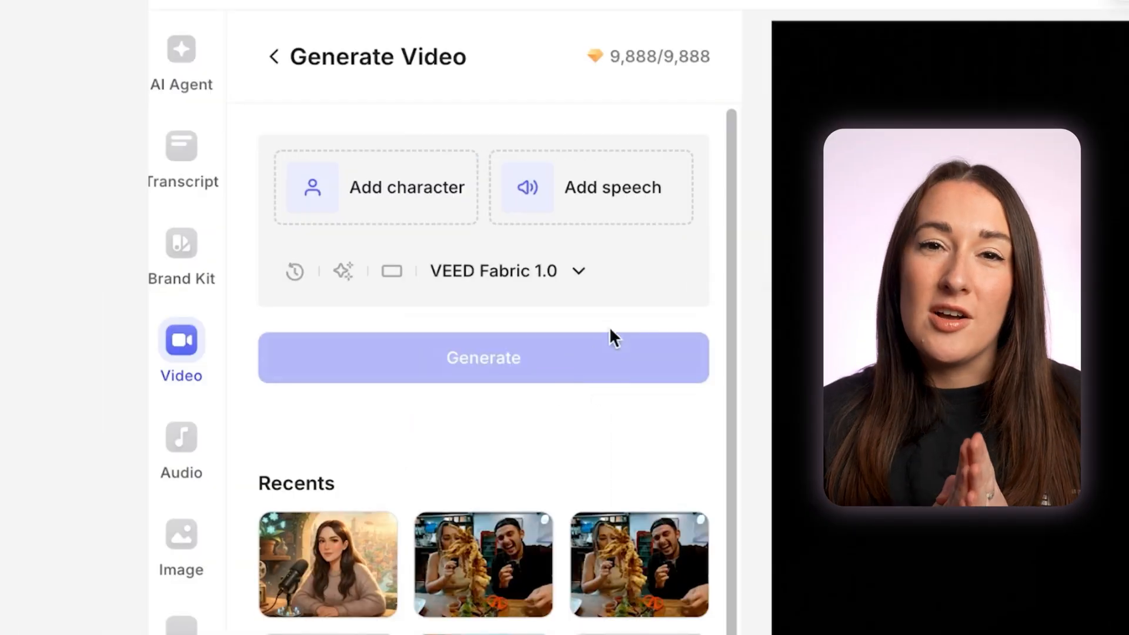
# Step: Start adding a character, browse the stock Characters grid, then switch to the Generate tab
pyautogui.click(374, 187)
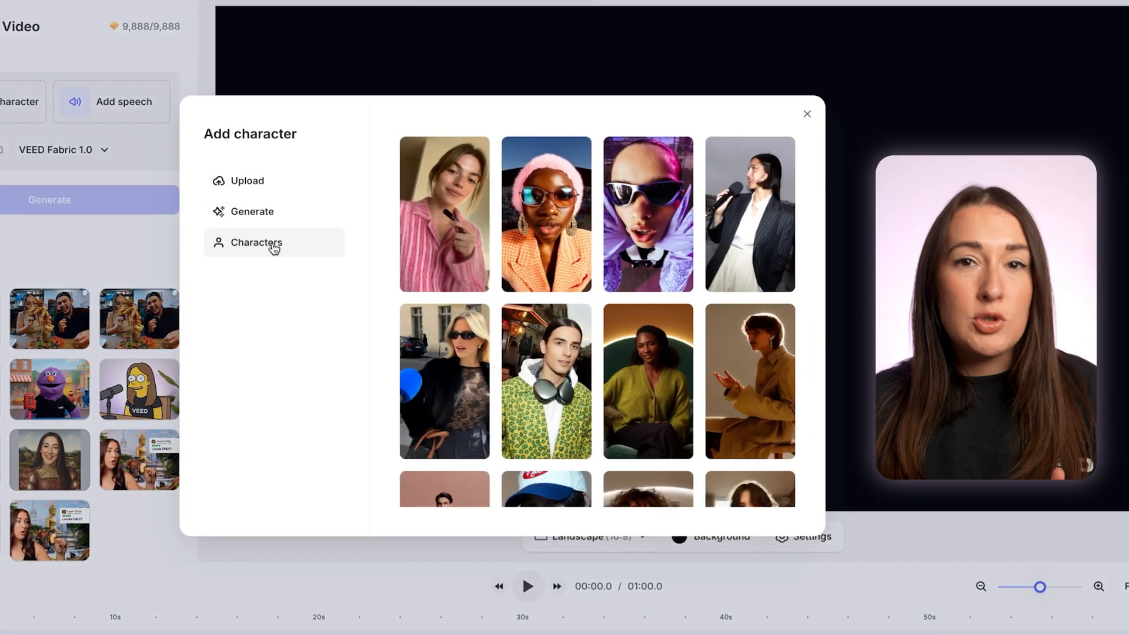
pyautogui.scroll(-3)
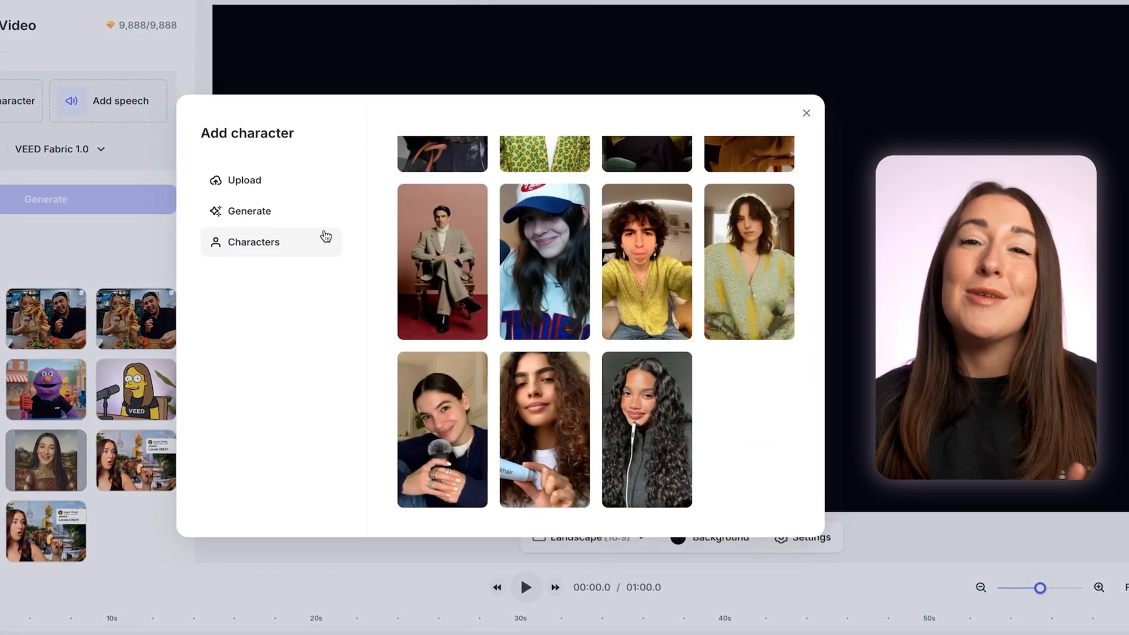
pyautogui.click(244, 211)
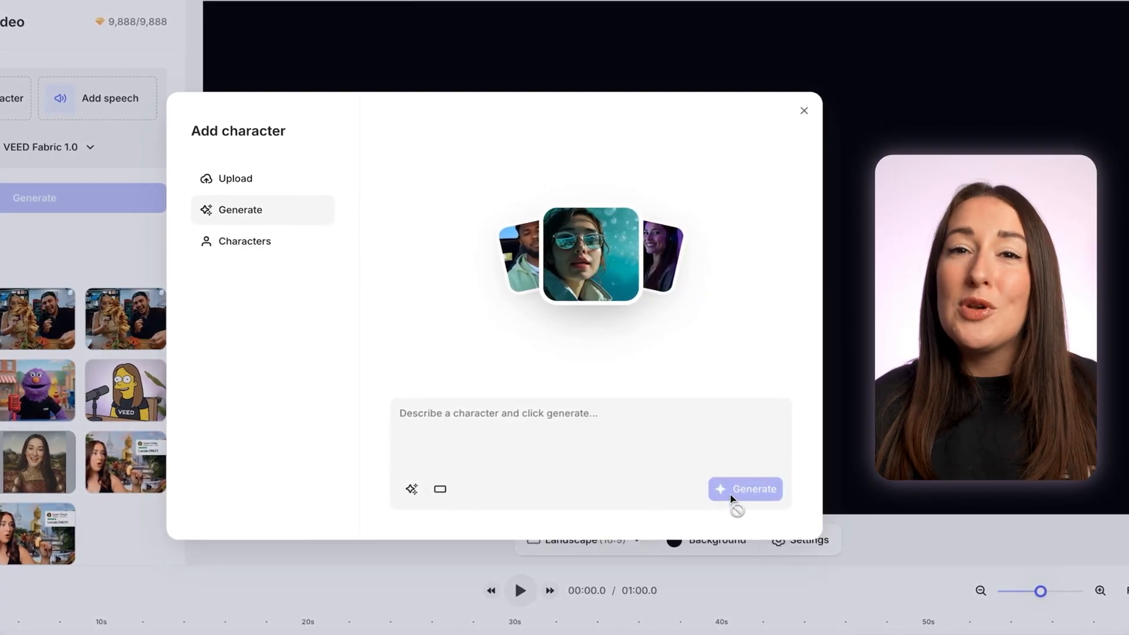
pyautogui.click(231, 178)
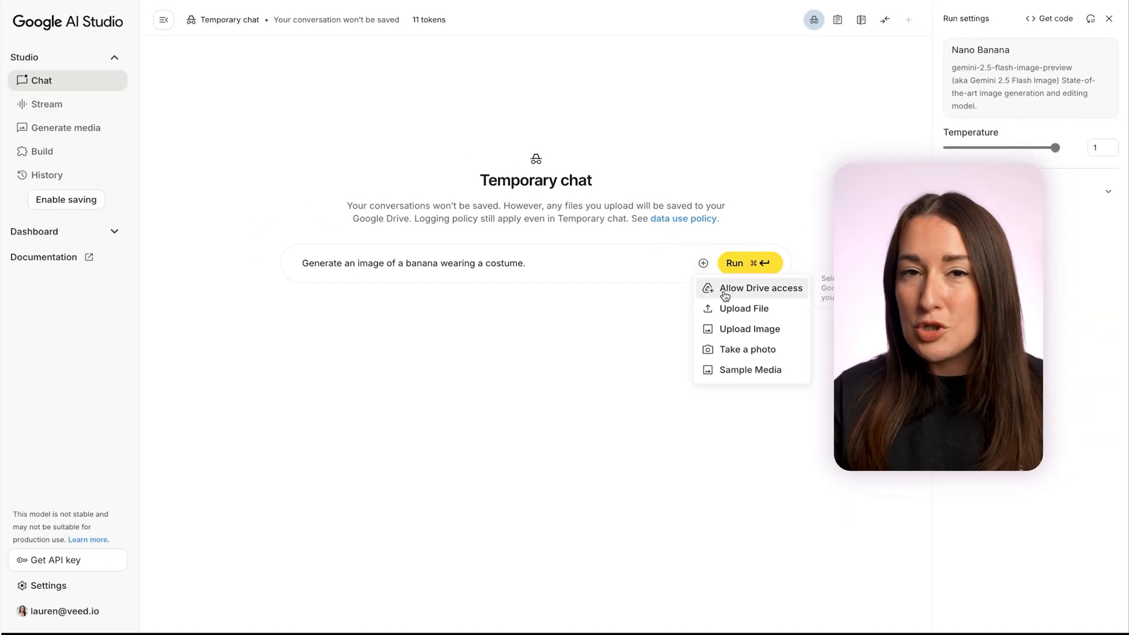
# Step: Attach the woman's photo and run a mad-scientist prompt: messy hair, goggles, lab coat
pyautogui.click(748, 328)
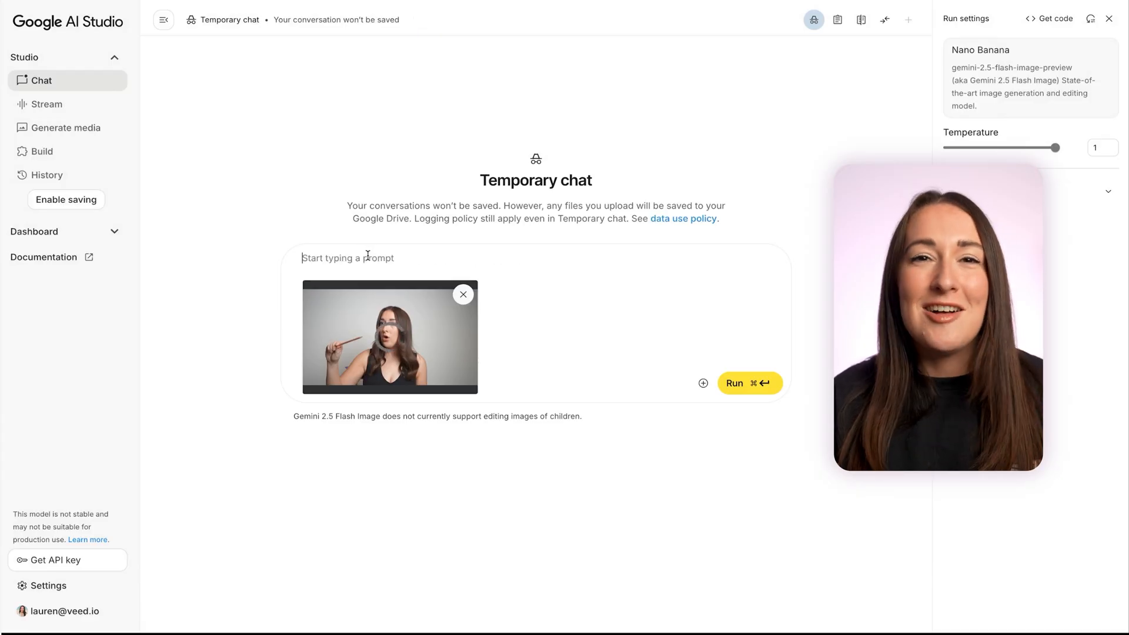
pyautogui.write("Turn the person into a quirky mad scientist with messy hair, goggles, and a lab coat, holding a test tube that's exploding with glowing green smoke instead of the object. Background is a dramatic cinematic laboratory with sparks and glowing equipment. Wide 16:9 ultra-realistic style.")
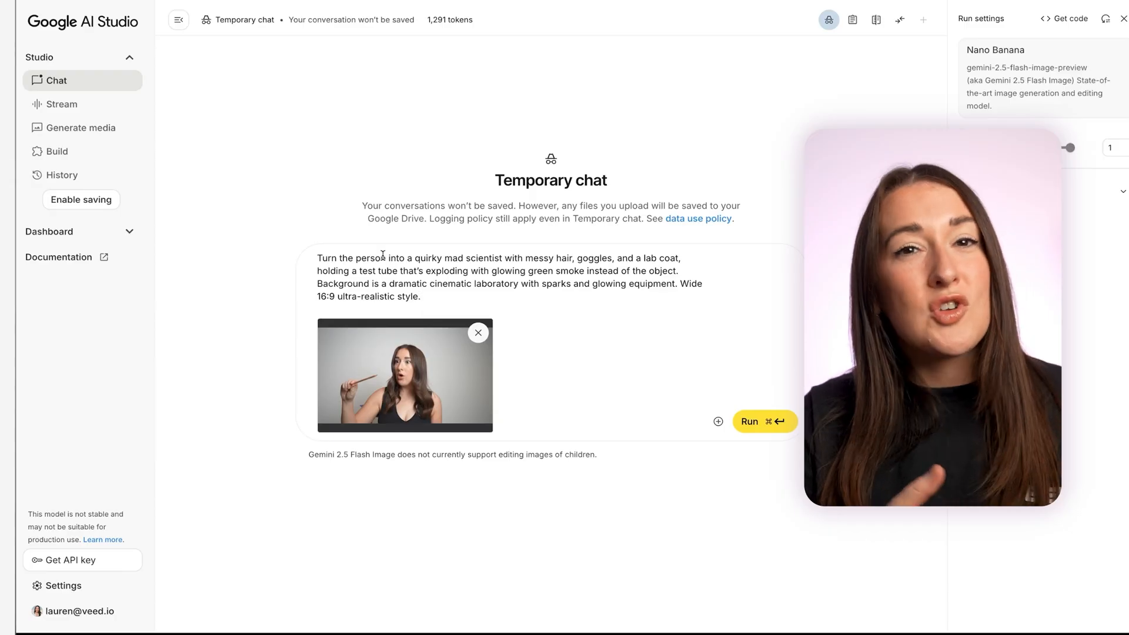
pyautogui.click(764, 421)
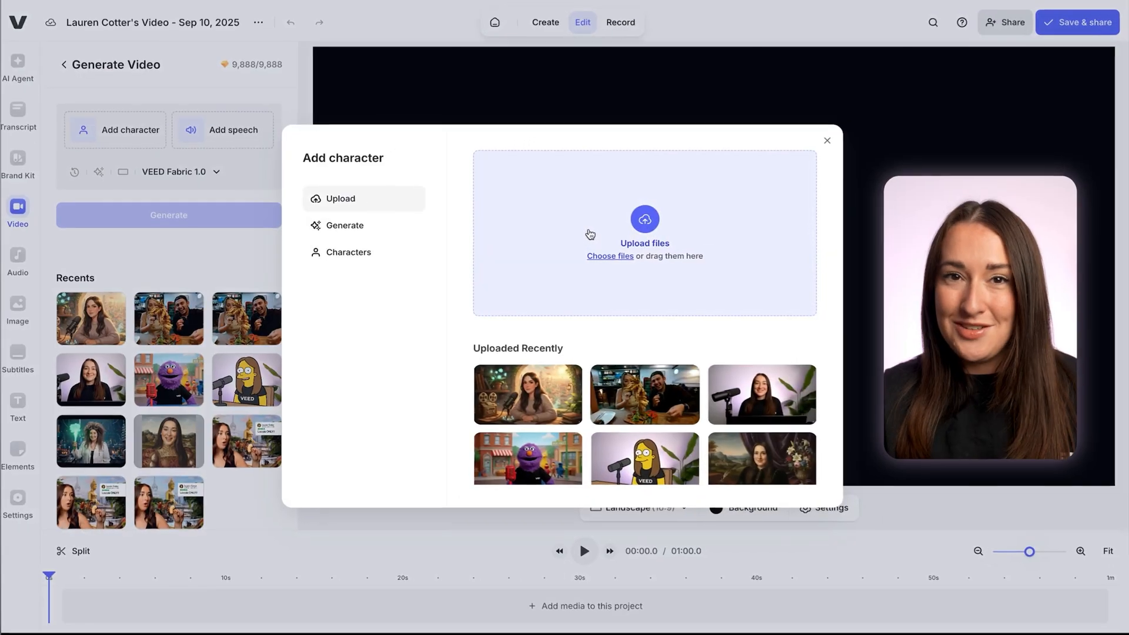
# Step: Upload the mad-scientist image as the character and use the voiceover .wav as its speech
pyautogui.click(609, 256)
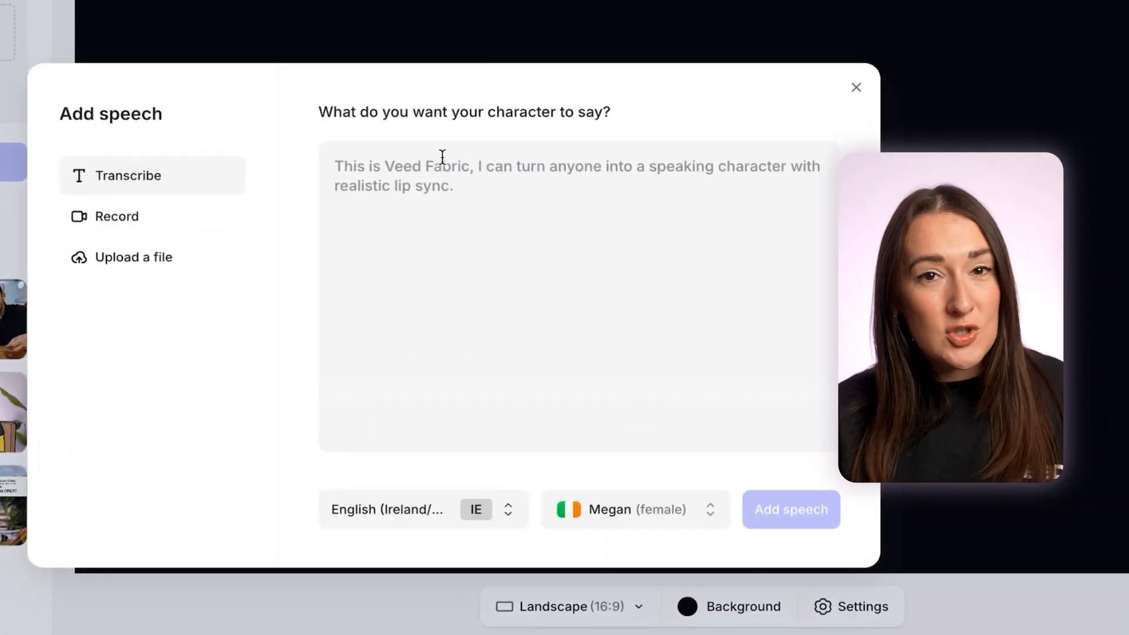
pyautogui.click(424, 509)
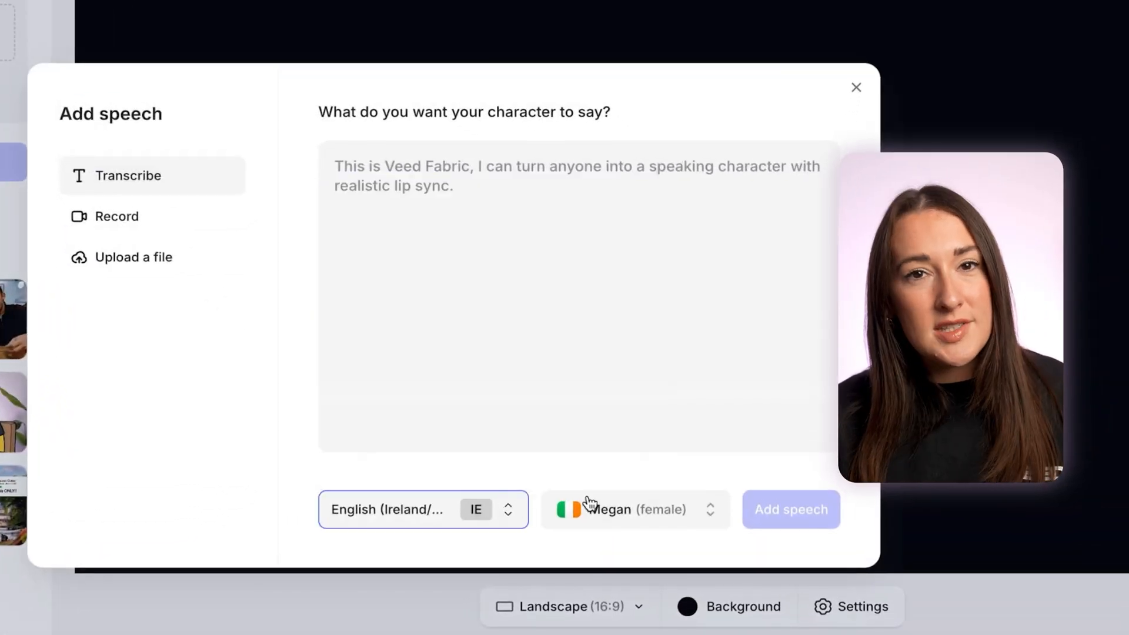
pyautogui.click(116, 216)
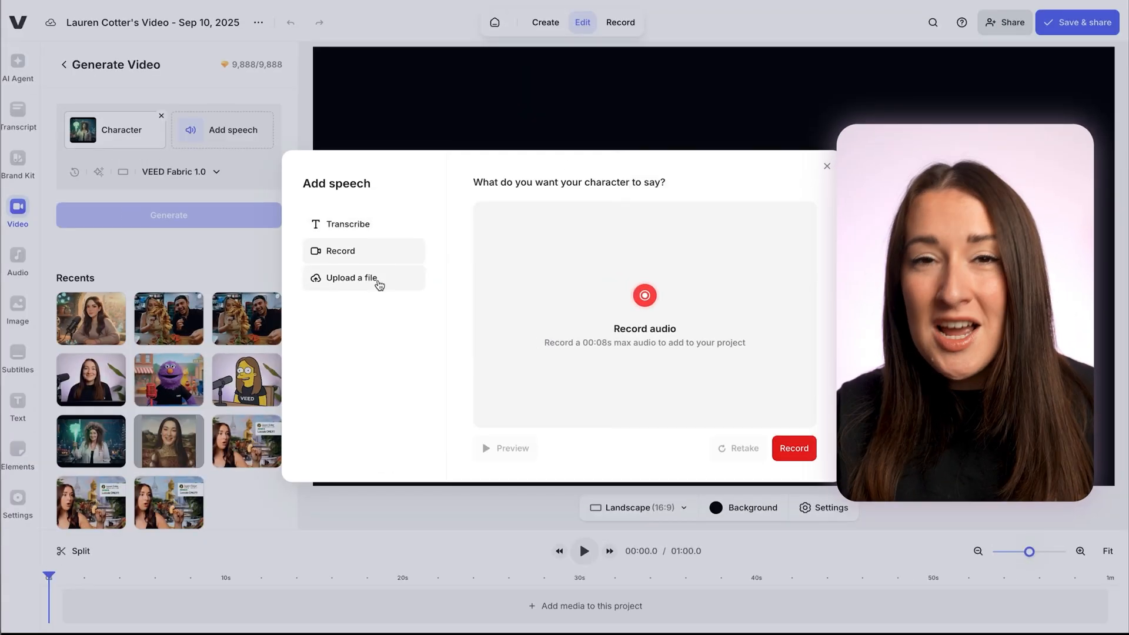
pyautogui.click(352, 278)
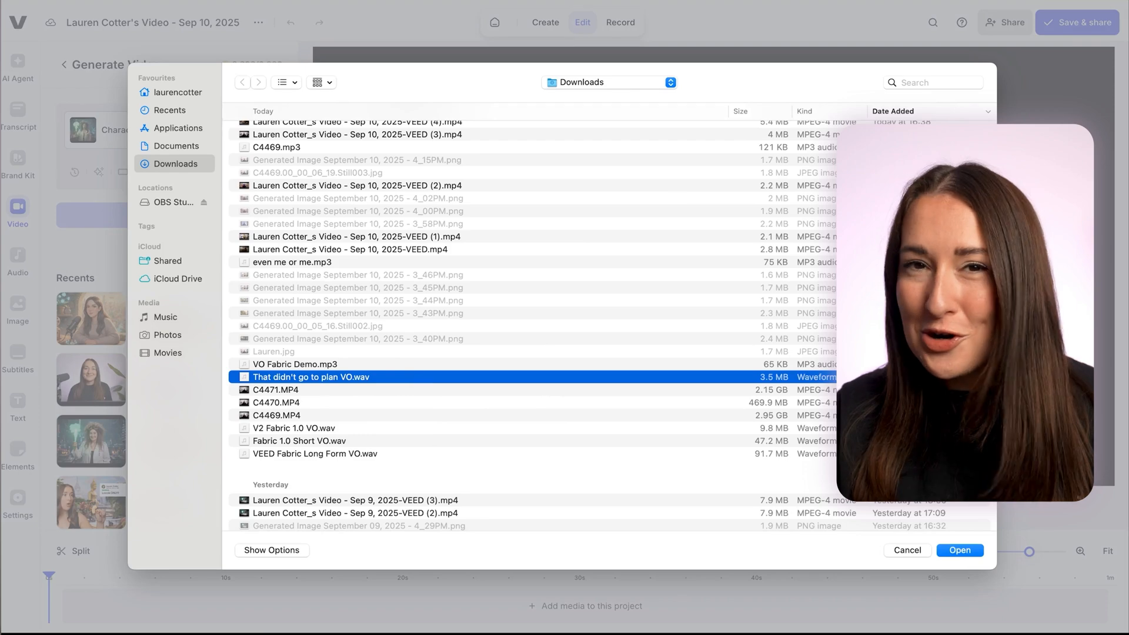
pyautogui.click(959, 551)
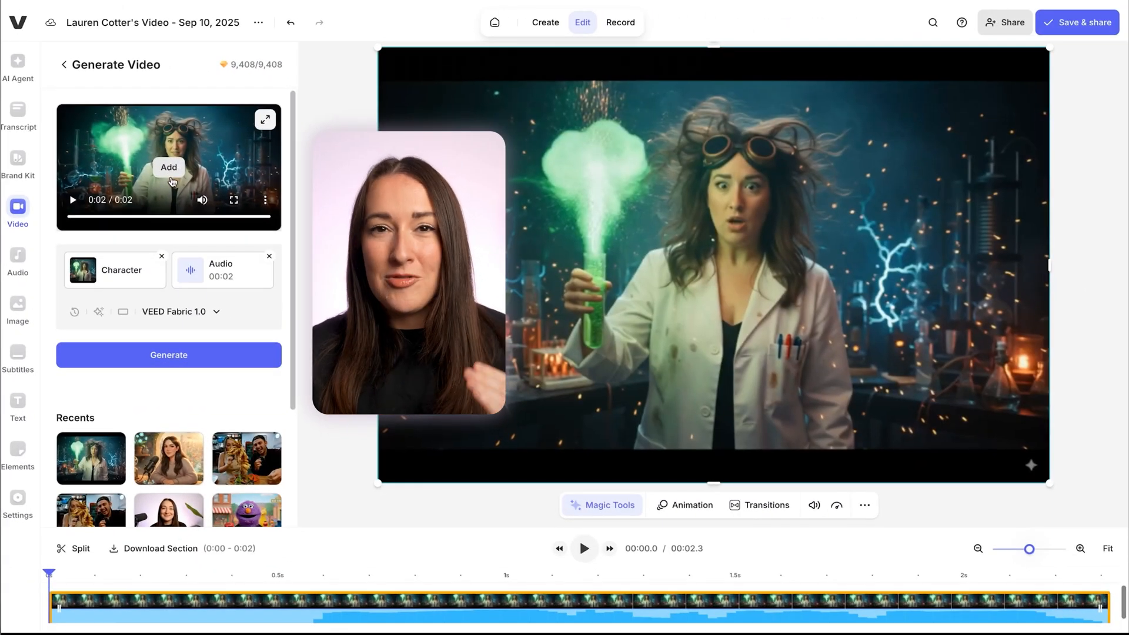
# Step: Add the clip, bubbling and fizzing effects, and Quirky Life music at 10% with fade, then export
pyautogui.click(17, 259)
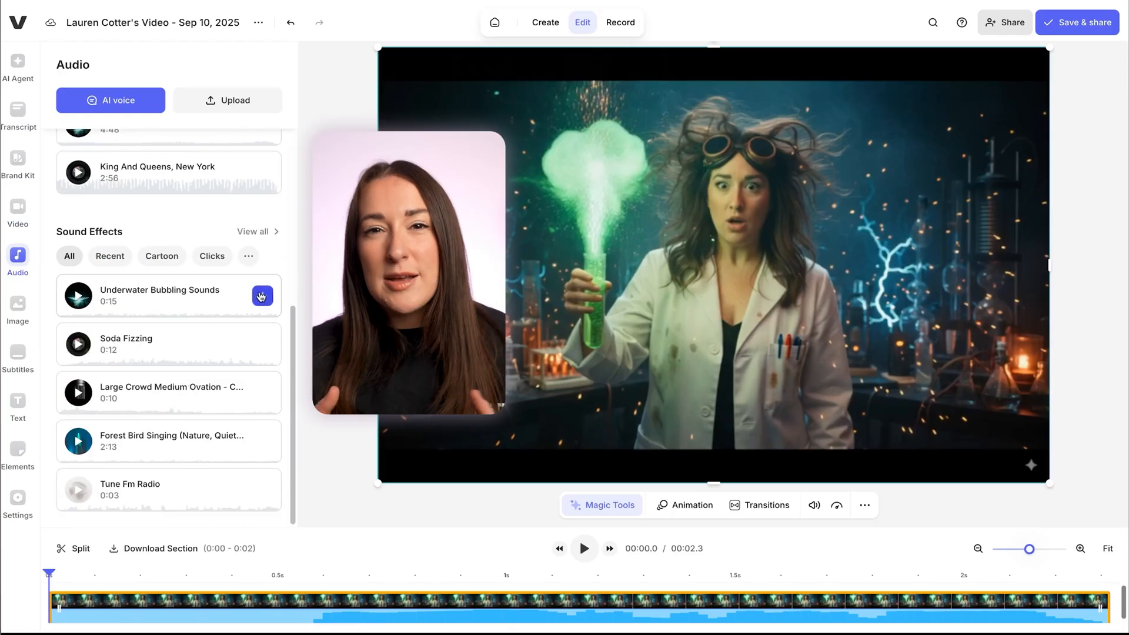
pyautogui.click(261, 296)
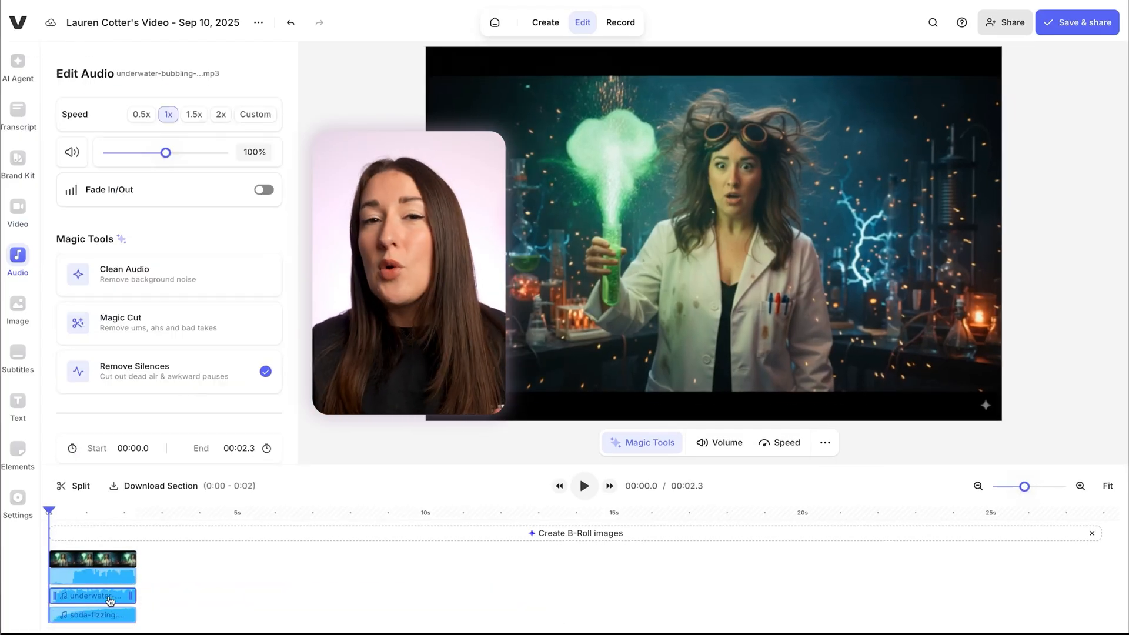
pyautogui.click(92, 614)
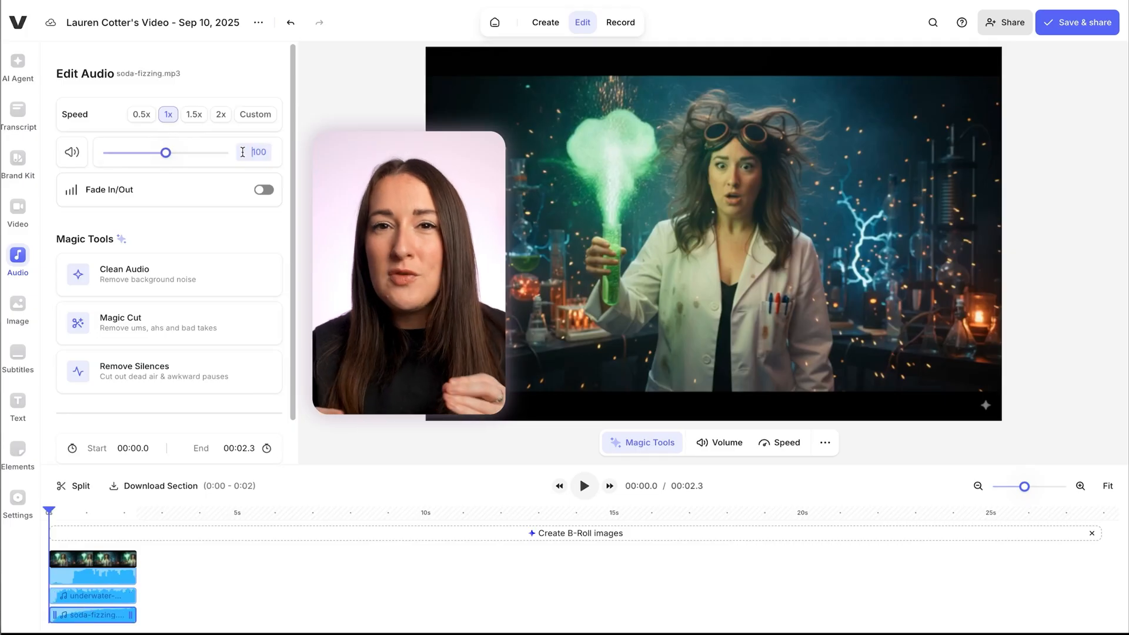
pyautogui.click(17, 259)
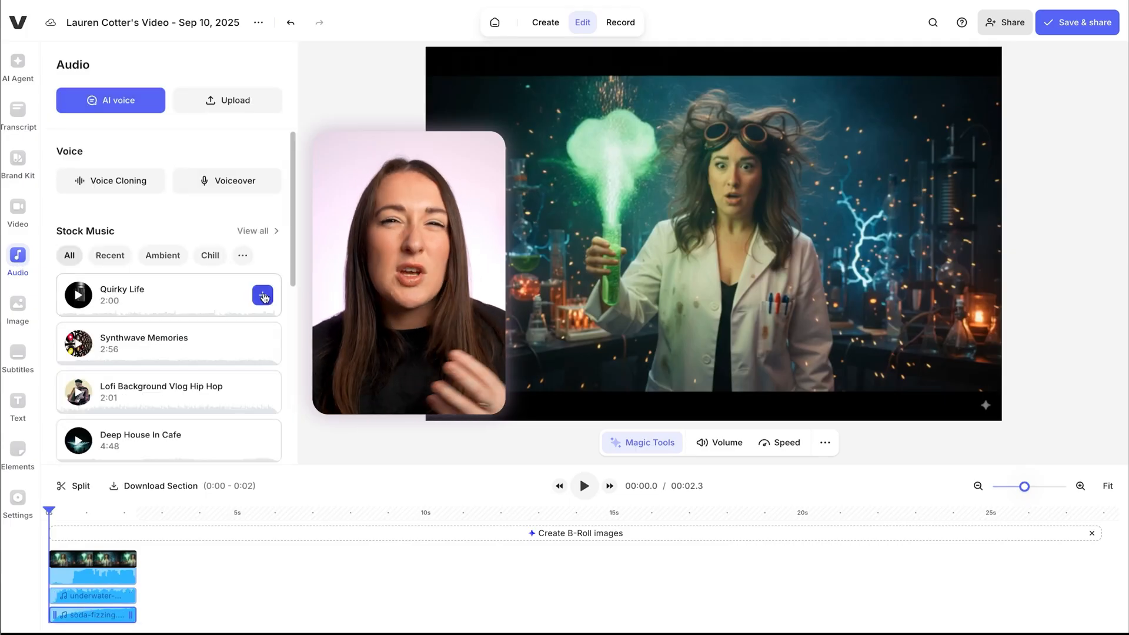
pyautogui.click(263, 295)
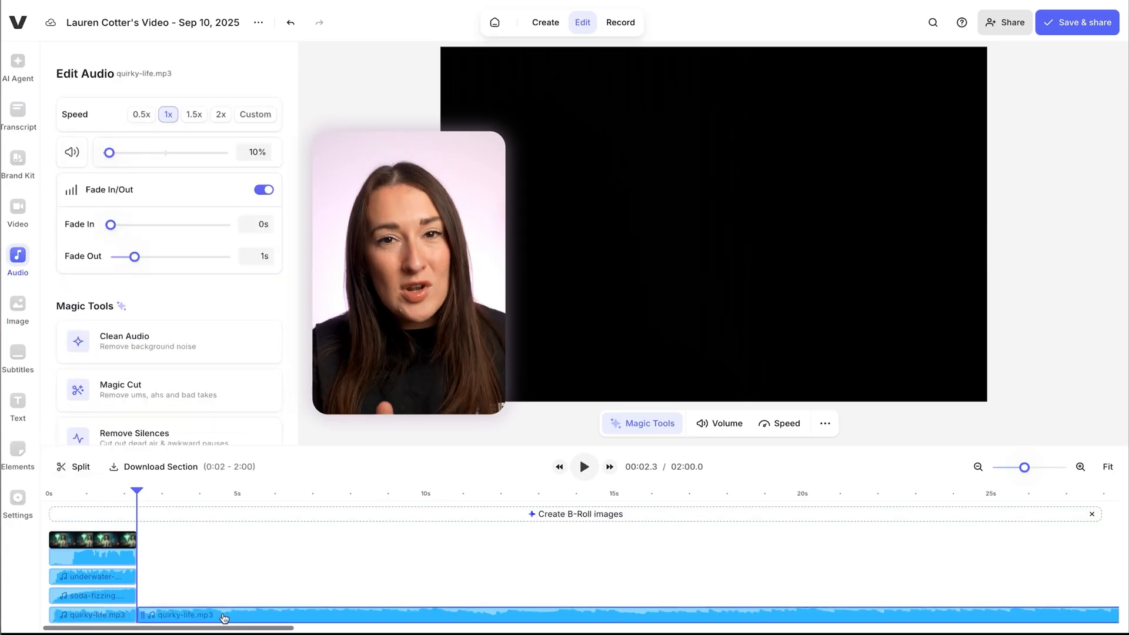
pyautogui.click(1076, 23)
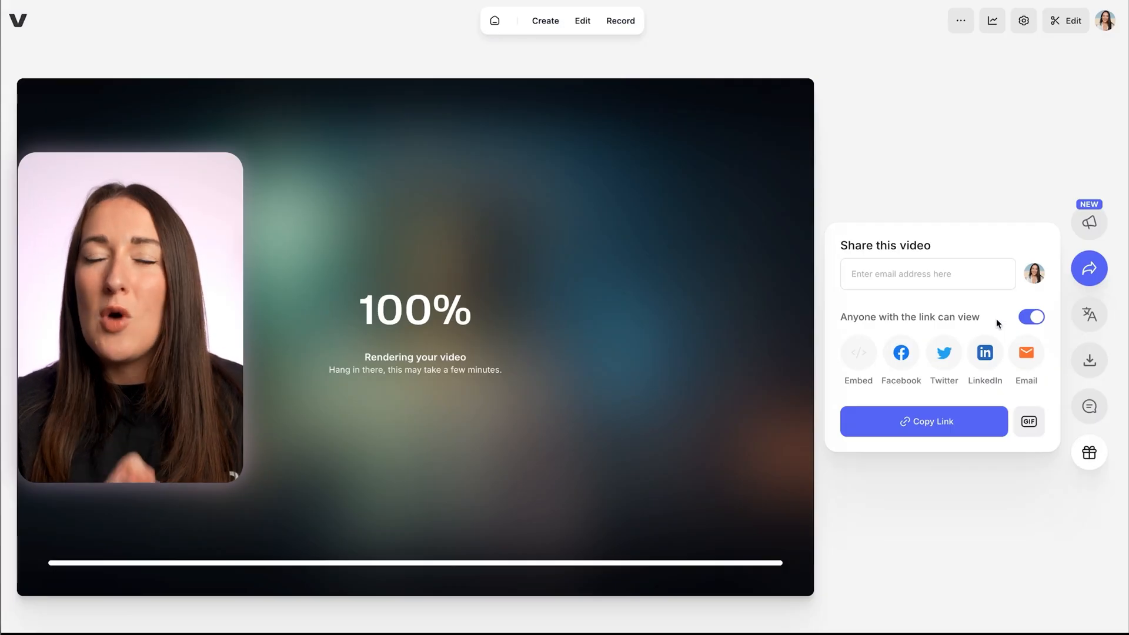